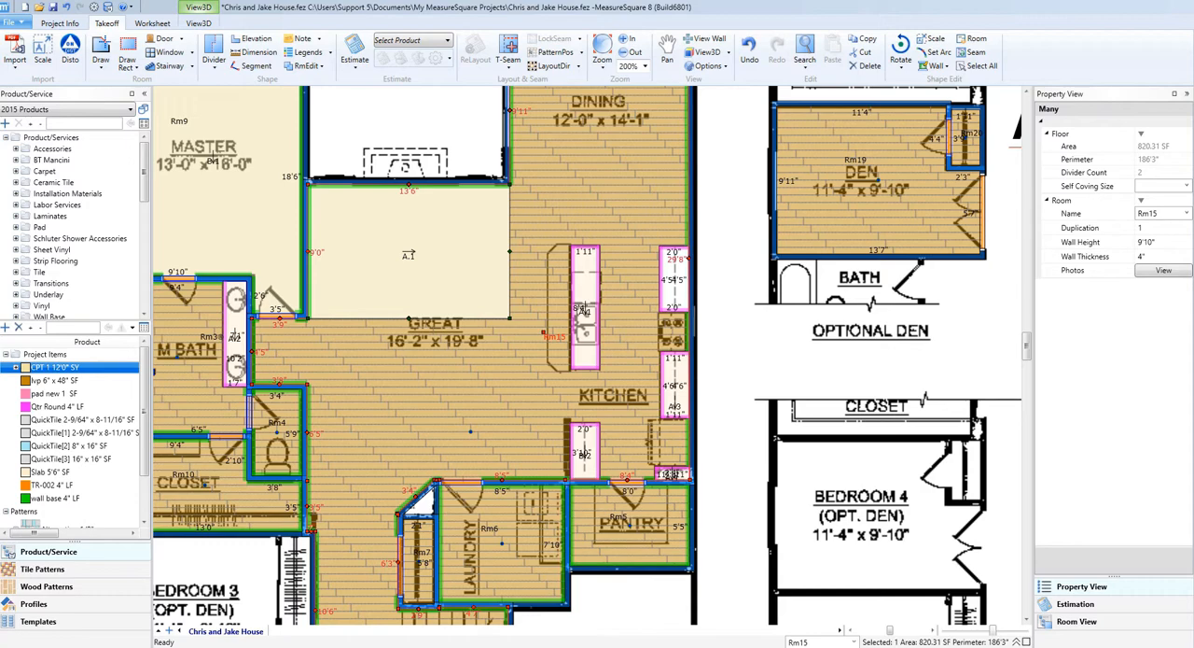
mouse_move(362, 250)
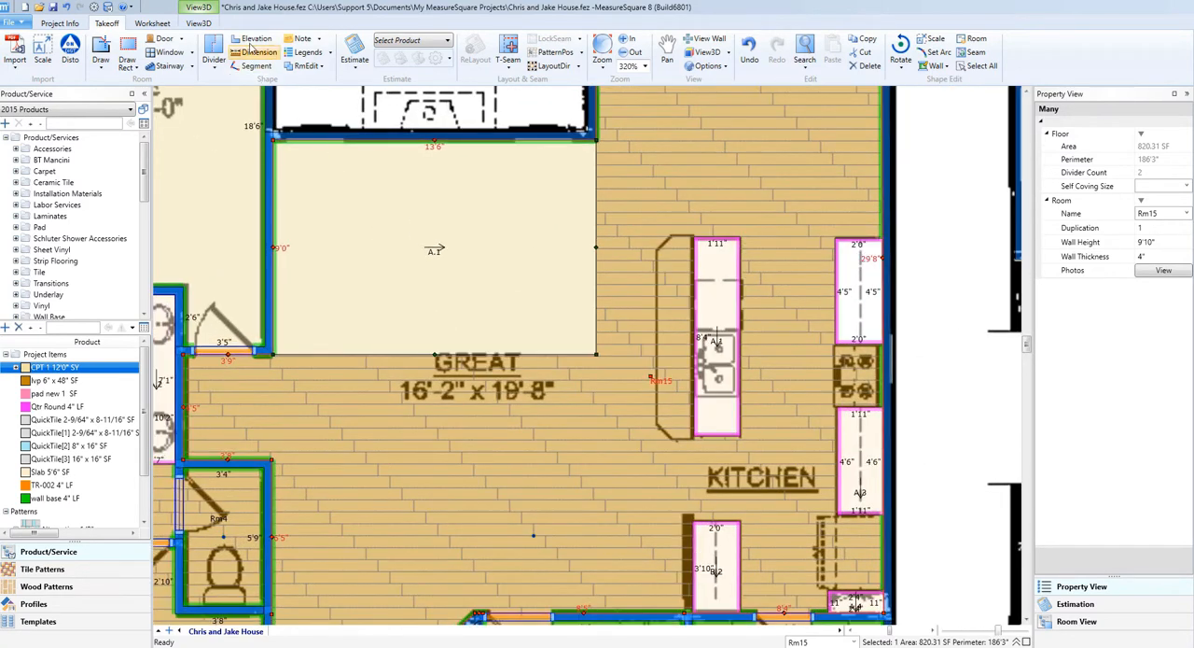
Start an elevation area with its first corner inside the GREAT room
click(254, 40)
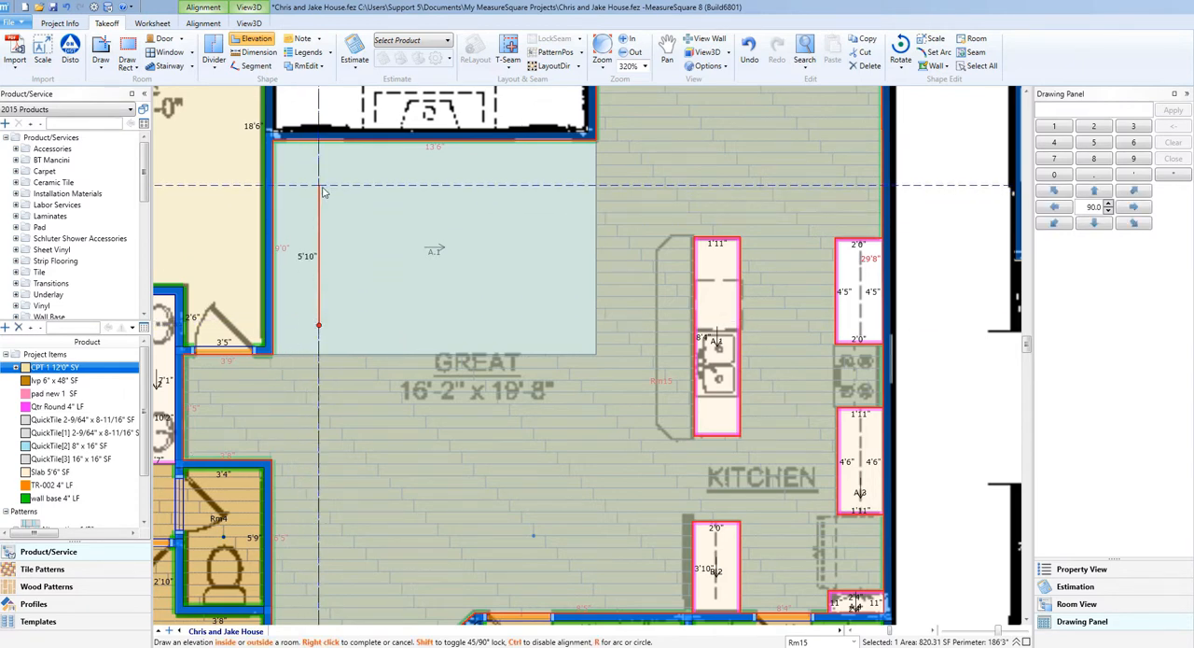
click(524, 183)
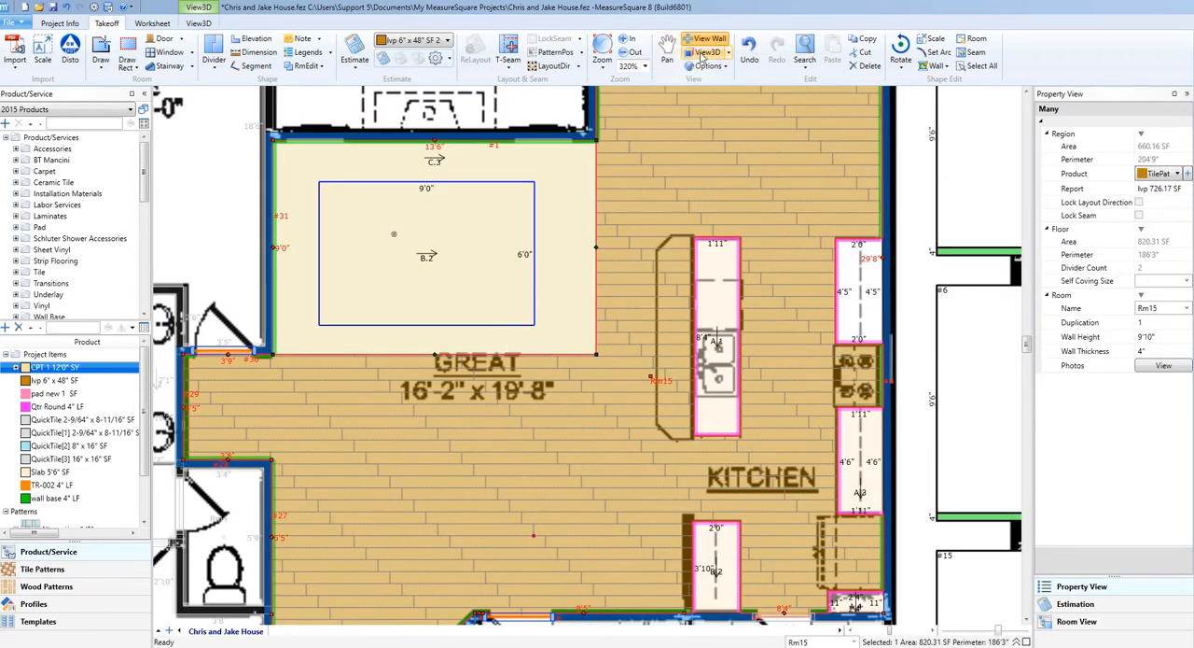
Show the floored house plan as a 3D model via View 3D
click(709, 52)
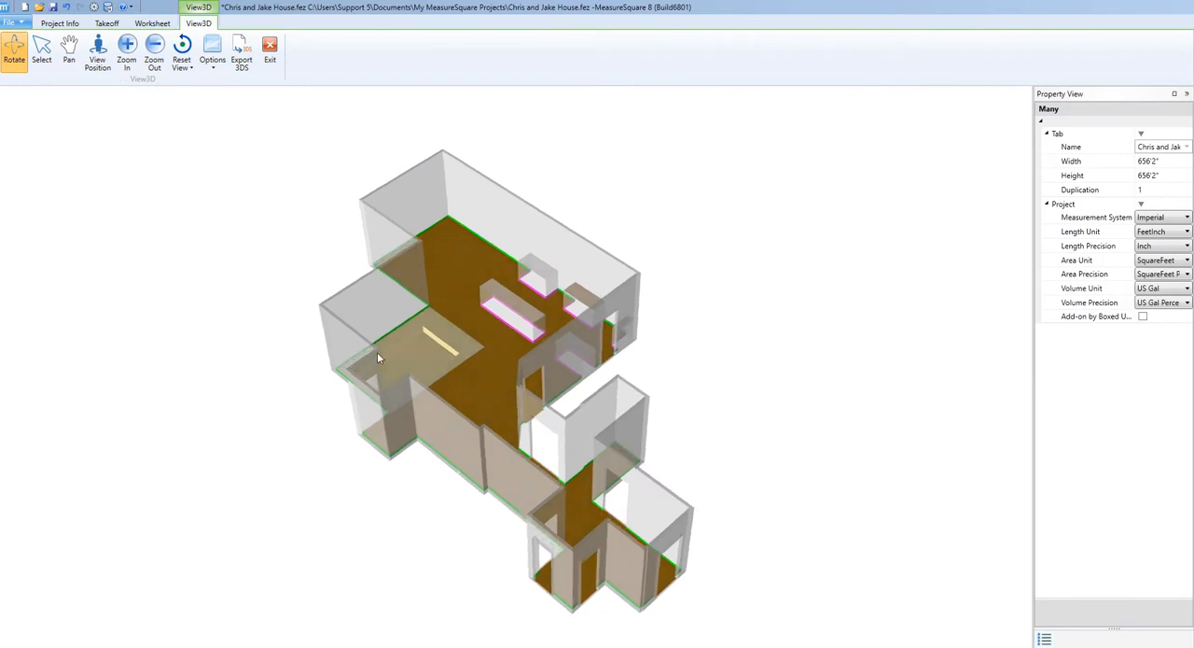